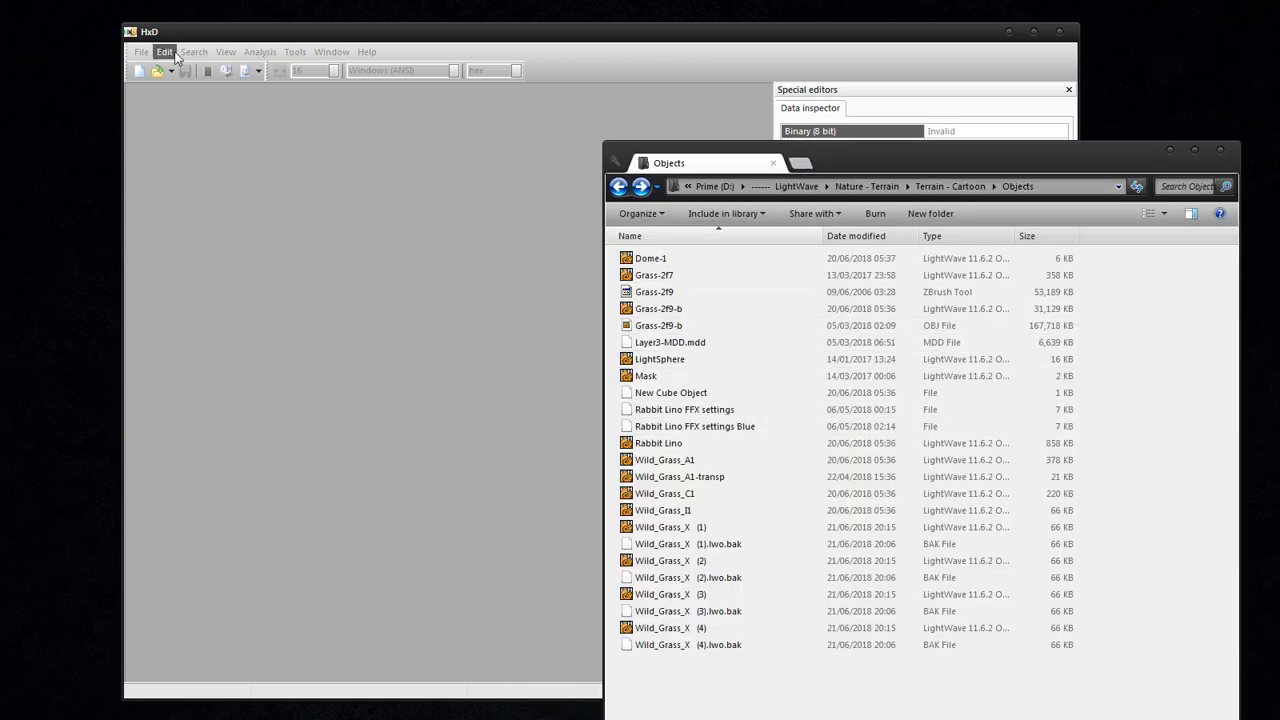
mouse_move(798, 210)
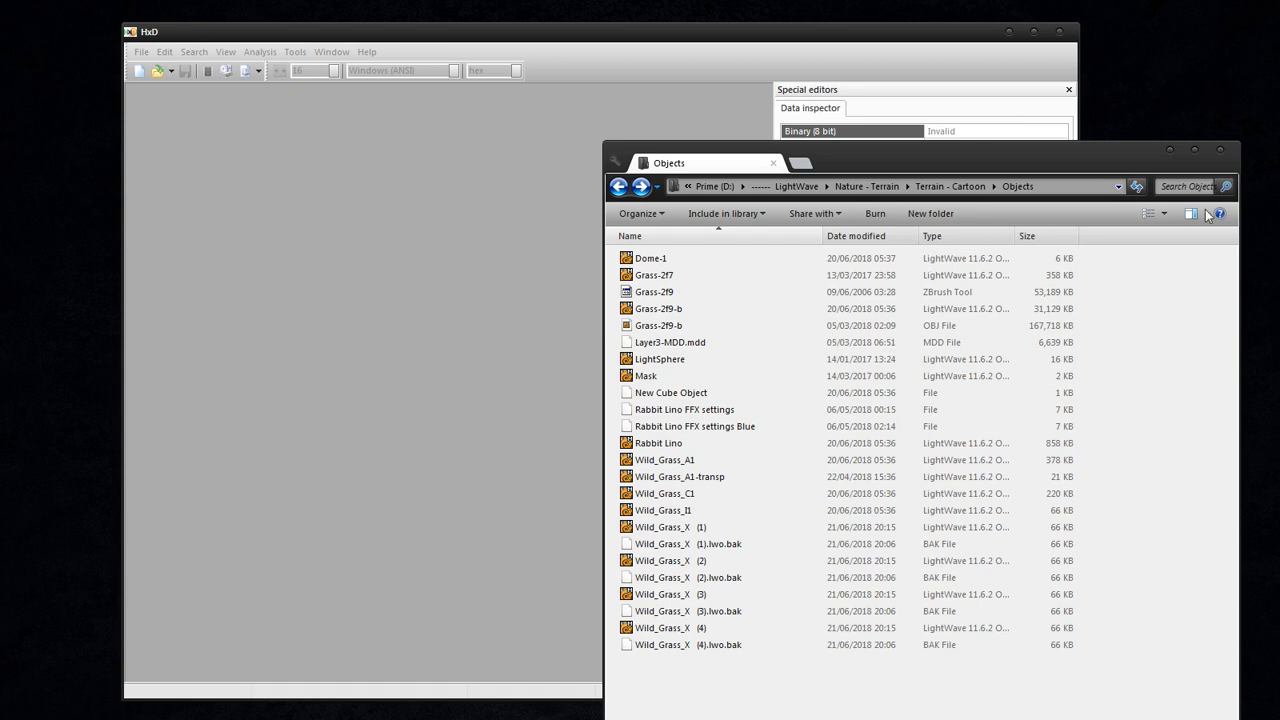
Search the Objects folder for Wild_Grass_X .lwo files and sort results by name.
left_click(1185, 186)
type(".lwo")
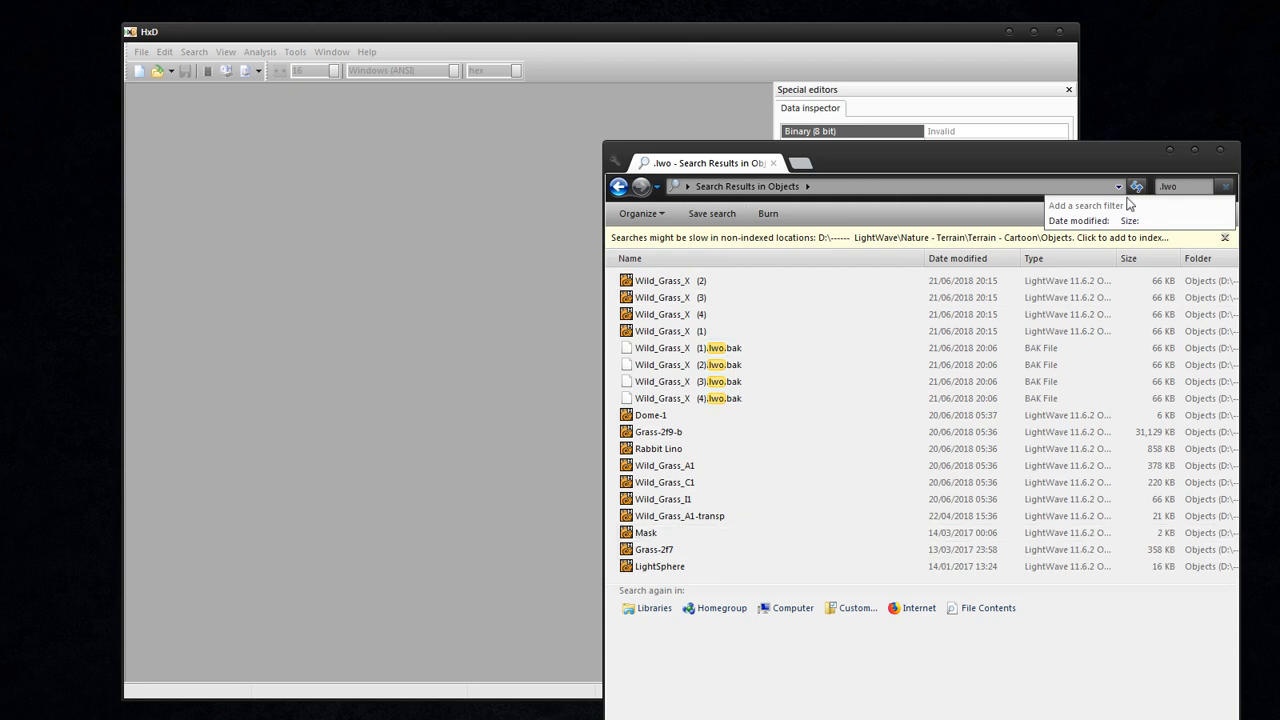
left_click(618, 186)
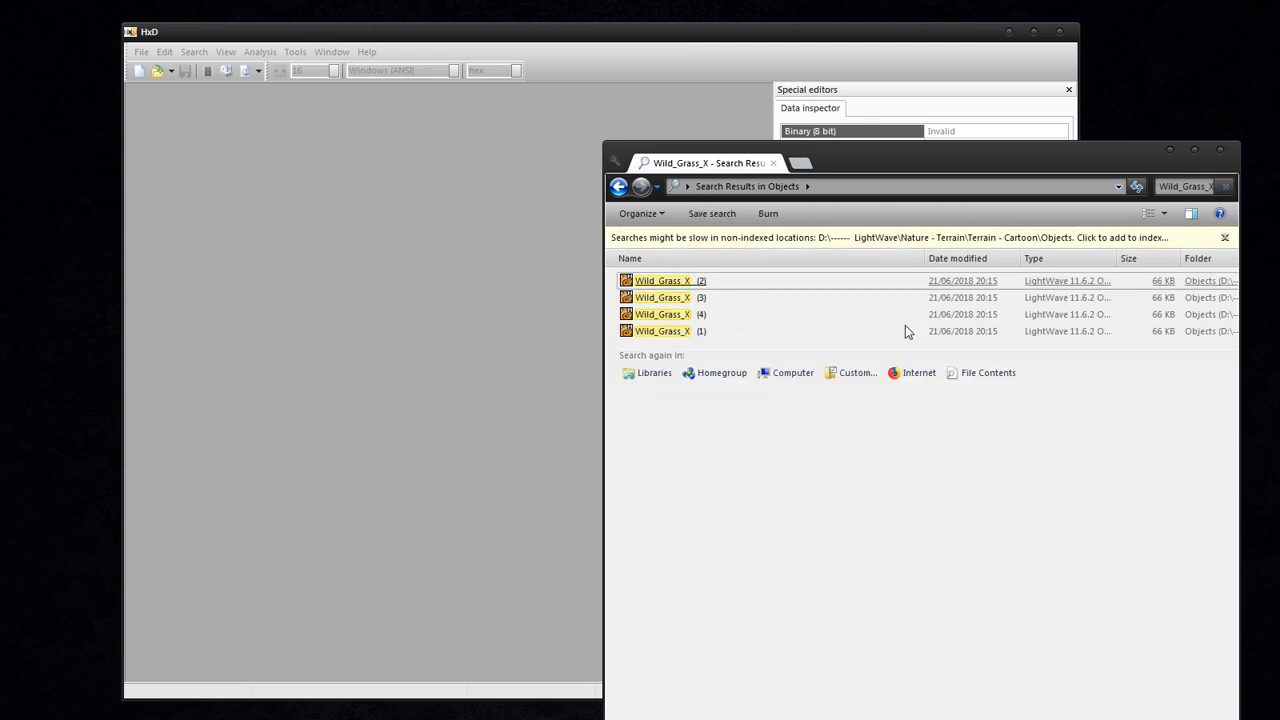
left_click(630, 258)
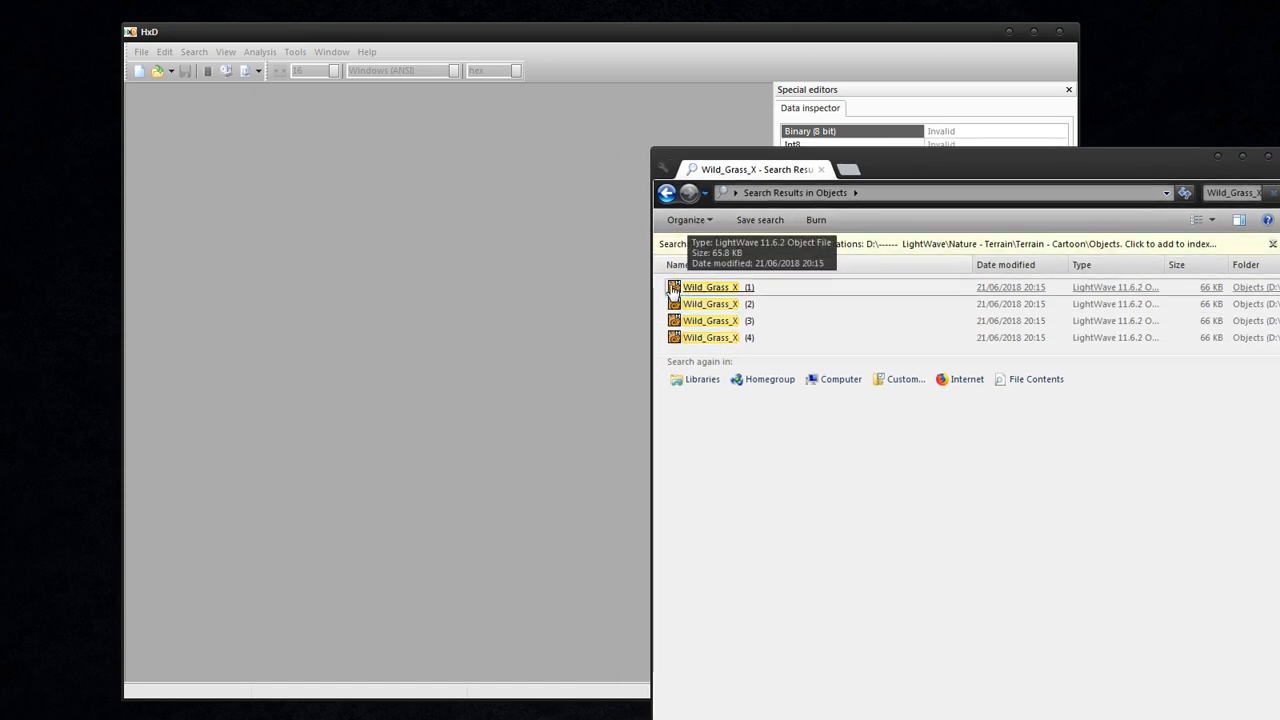
Replace all four .psd references with .tga in Wild_Grass_X (1).lwo and save on closing.
double_click(710, 287)
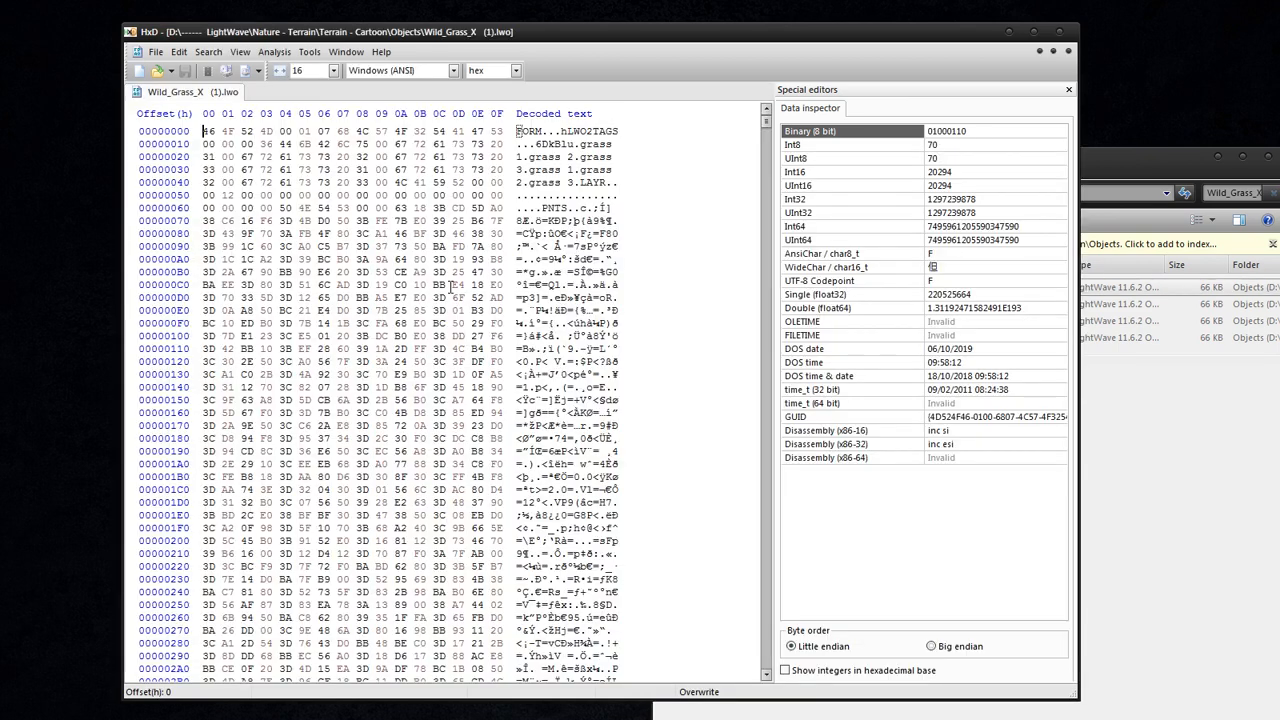
left_click(208, 51)
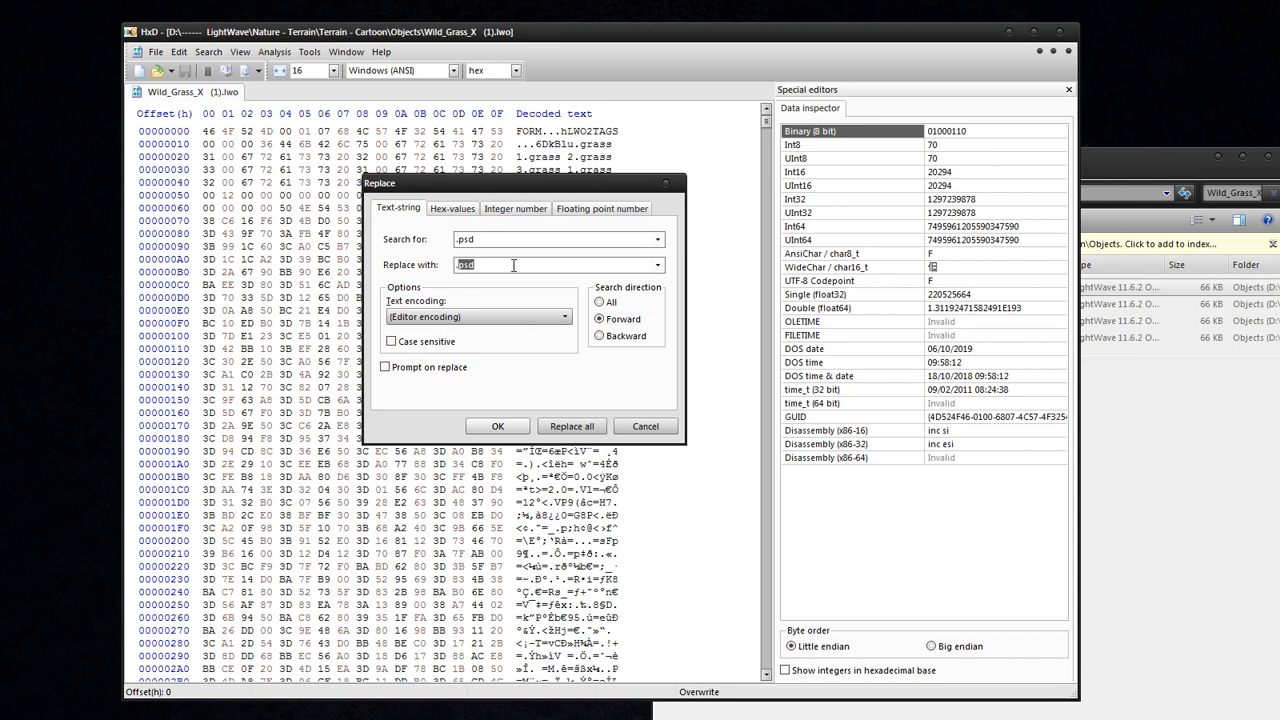
type(".tga")
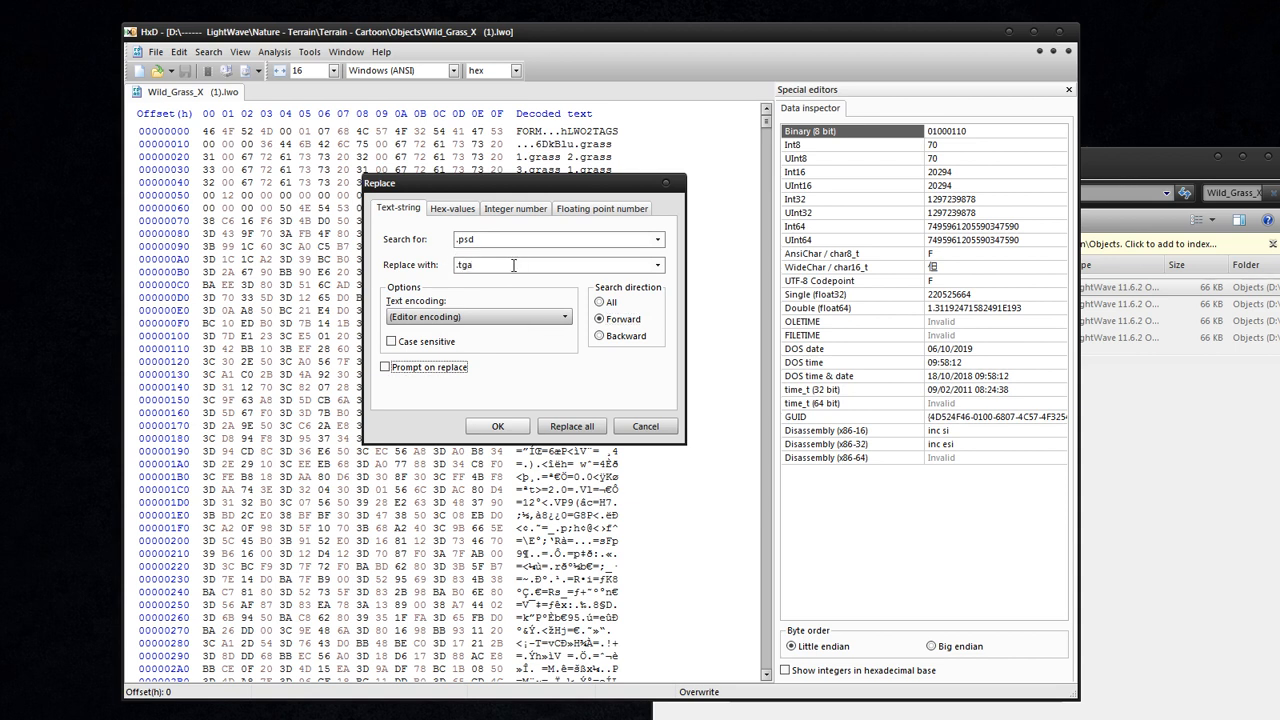
left_click(571, 426)
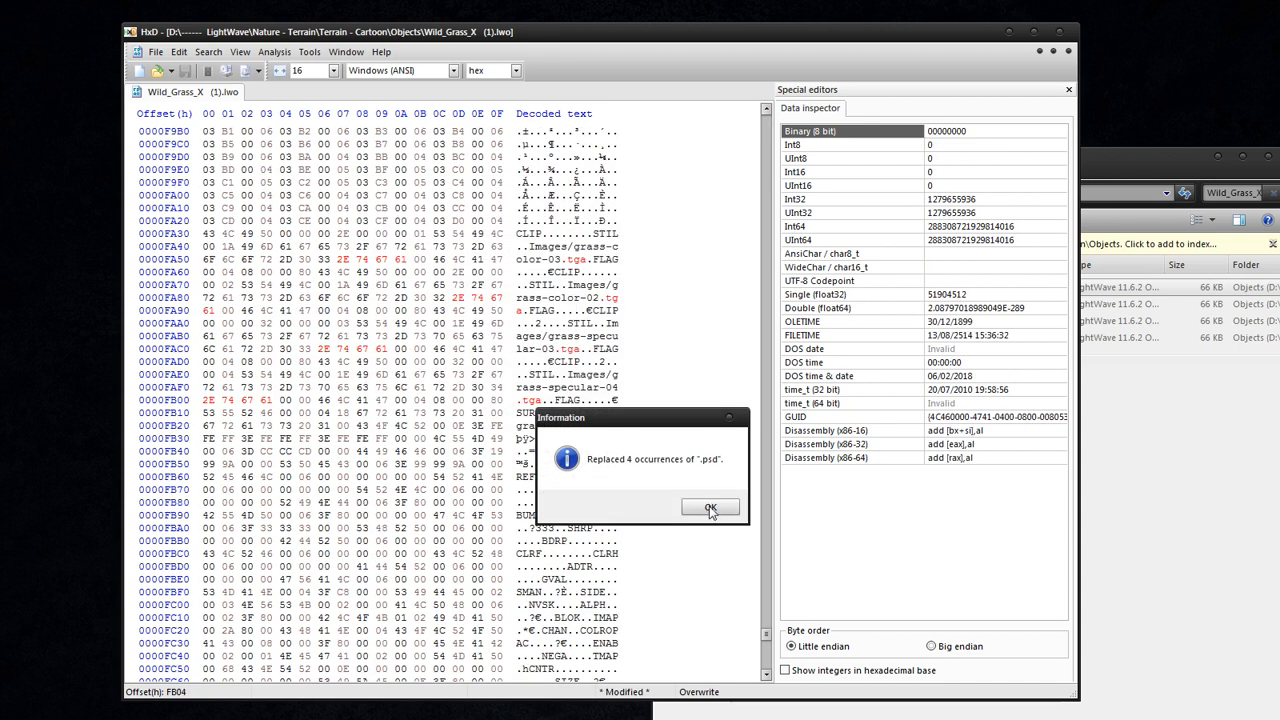
left_click(710, 507)
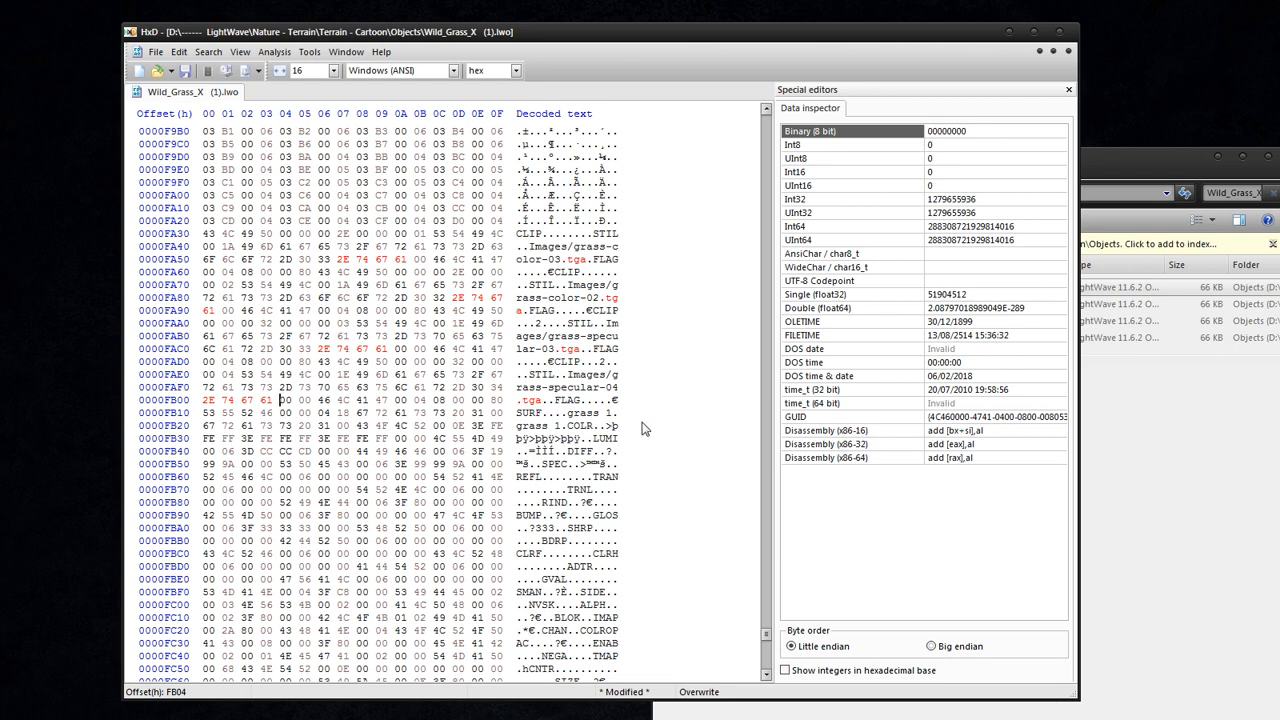
mouse_move(630, 422)
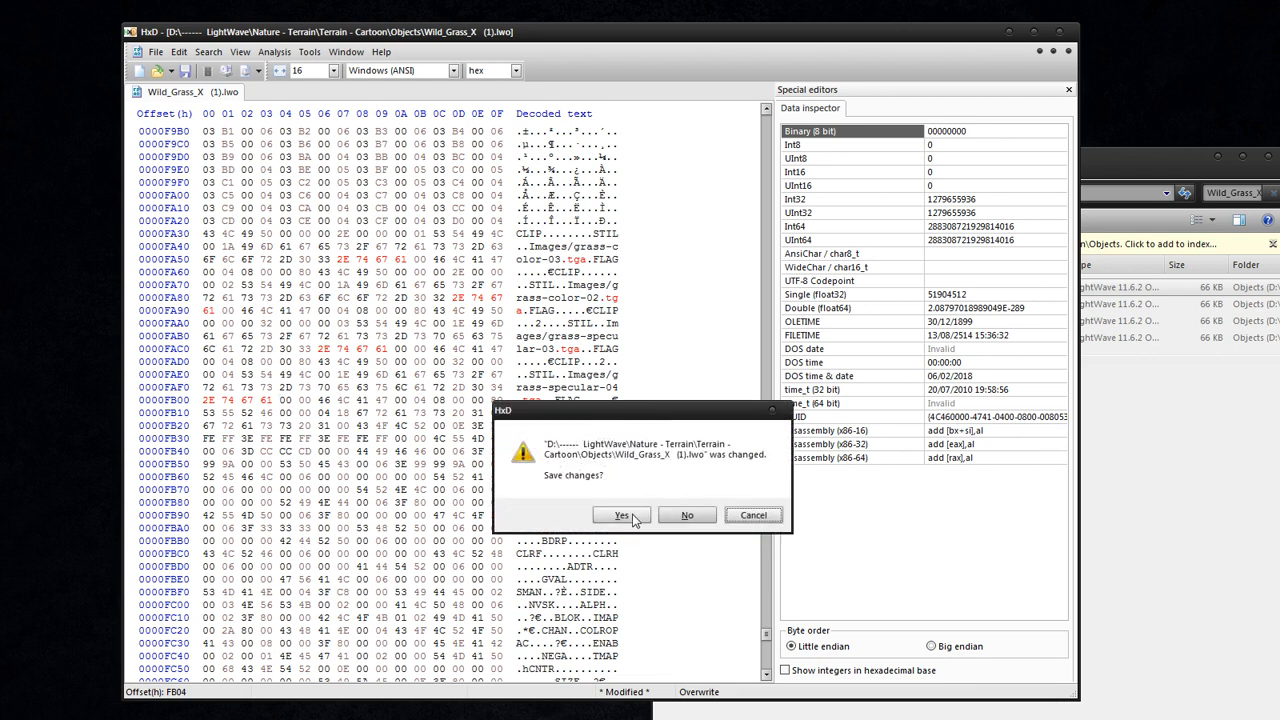
left_click(620, 514)
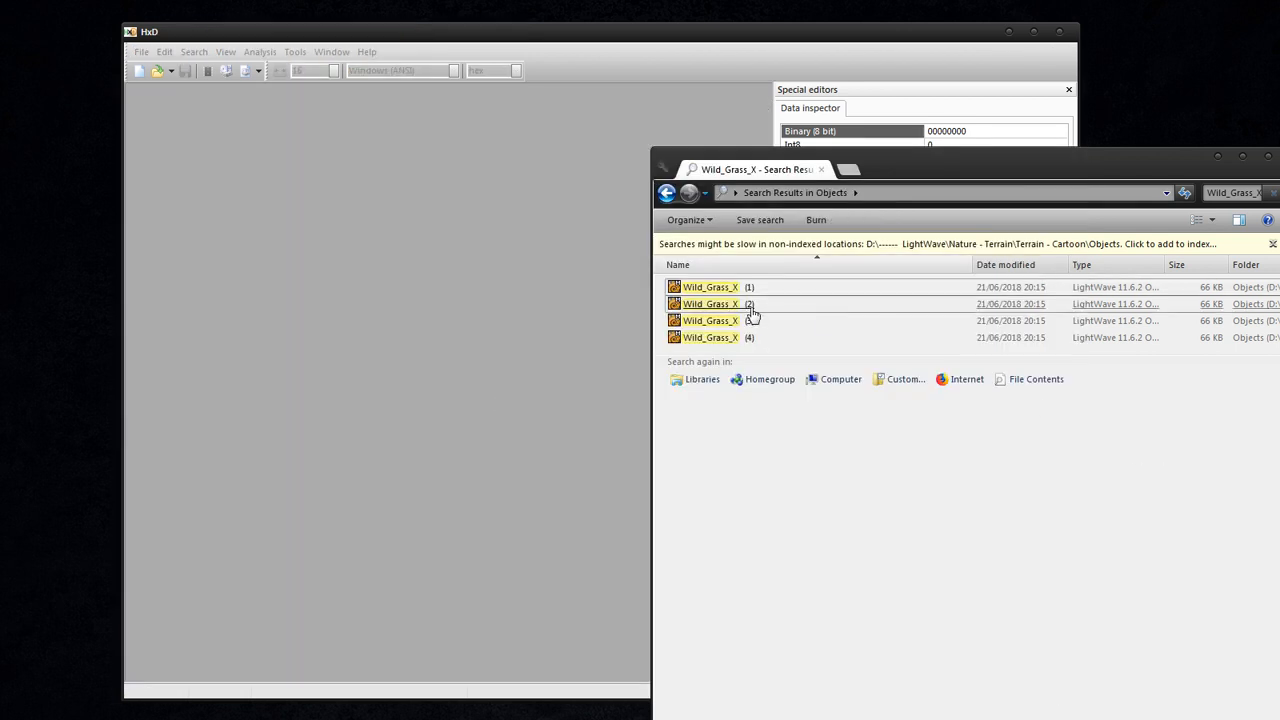
Replace .psd with .tga in Wild_Grass_X (2), (3) and (4), saving each on close.
double_click(710, 303)
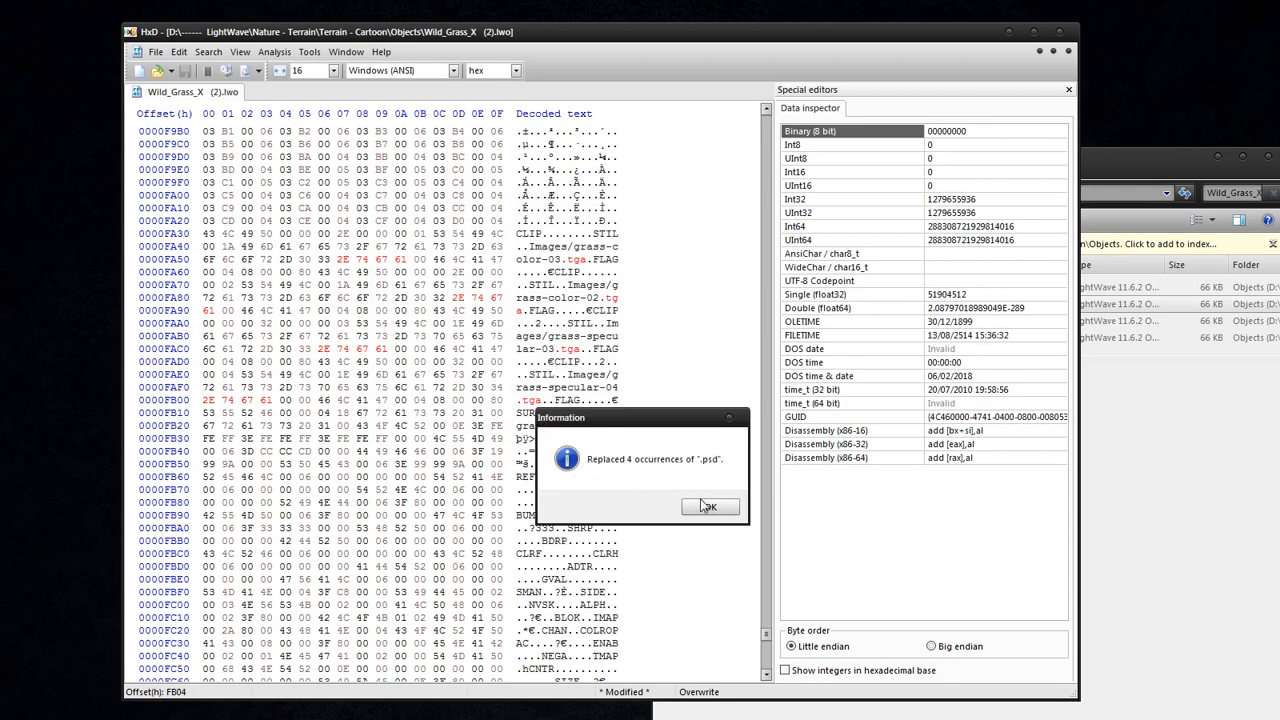
left_click(709, 506)
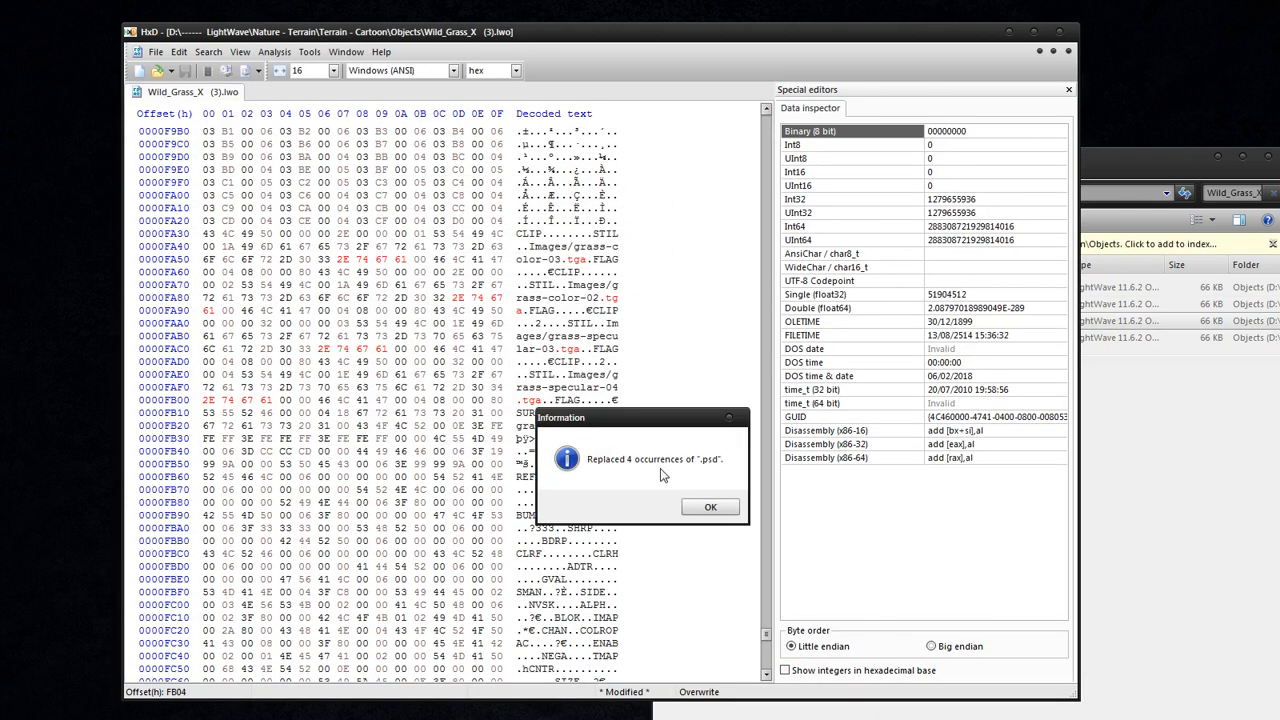
left_click(710, 506)
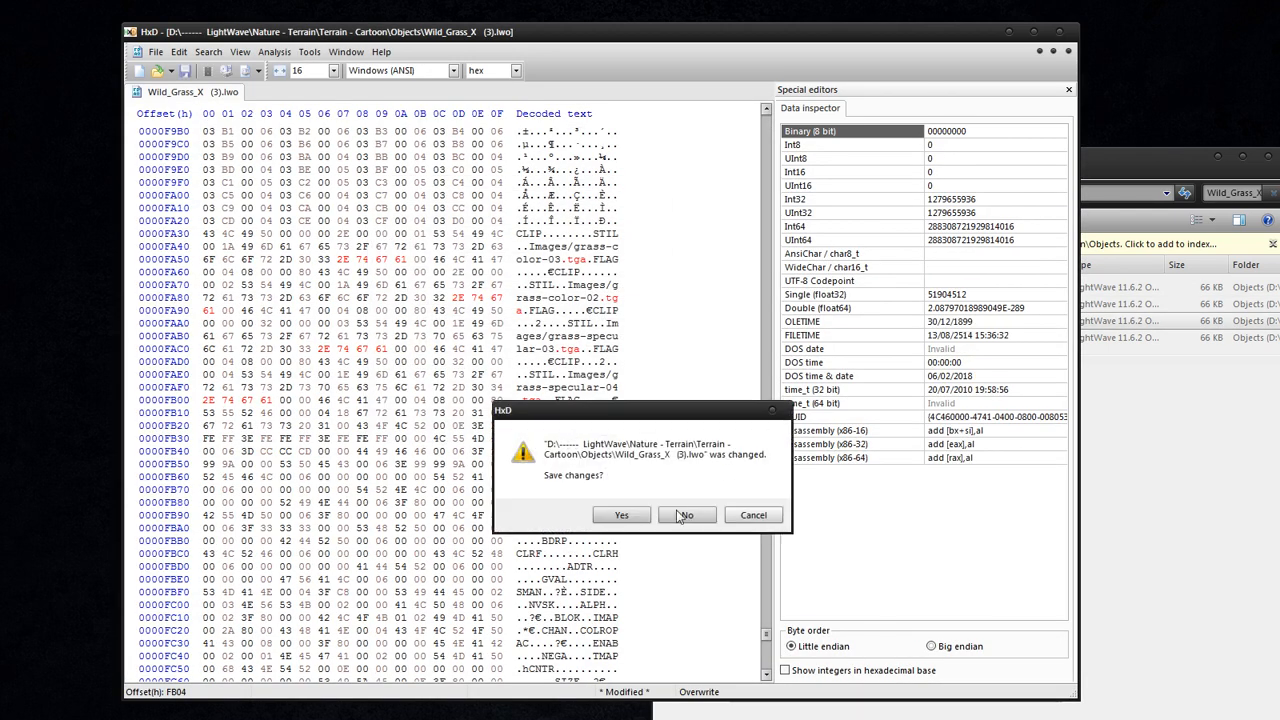
left_click(686, 514)
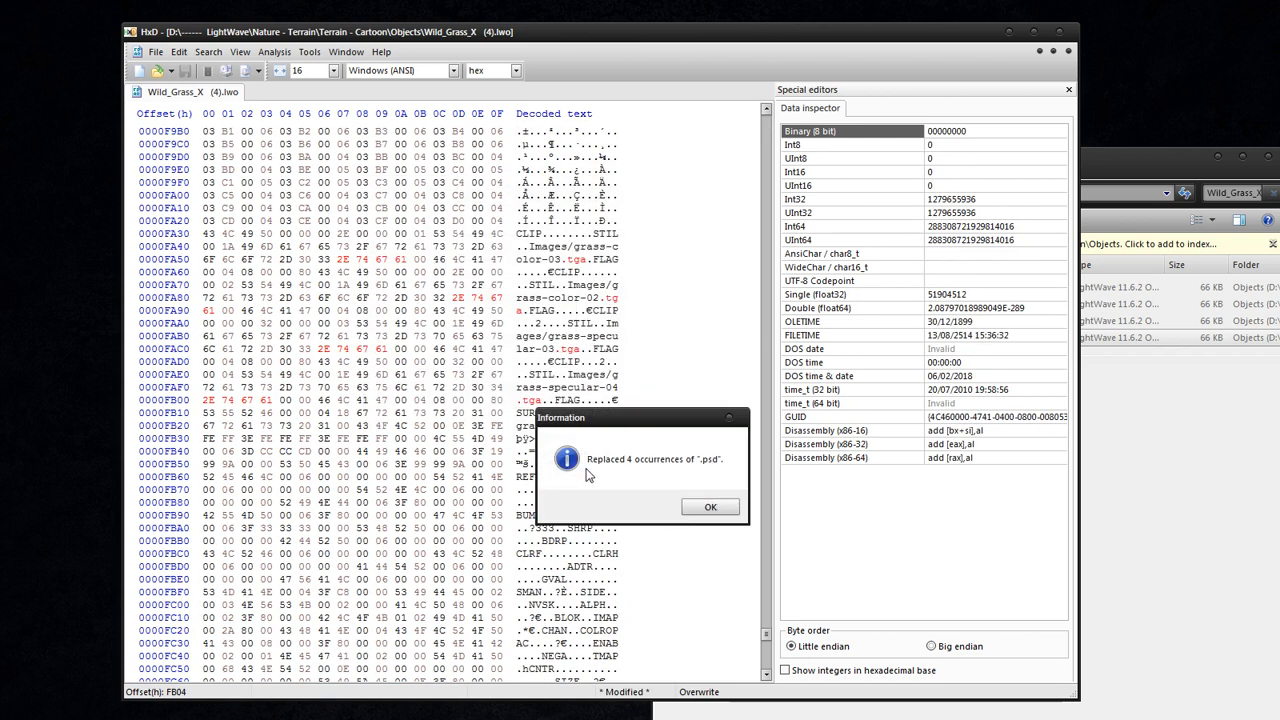
left_click(710, 506)
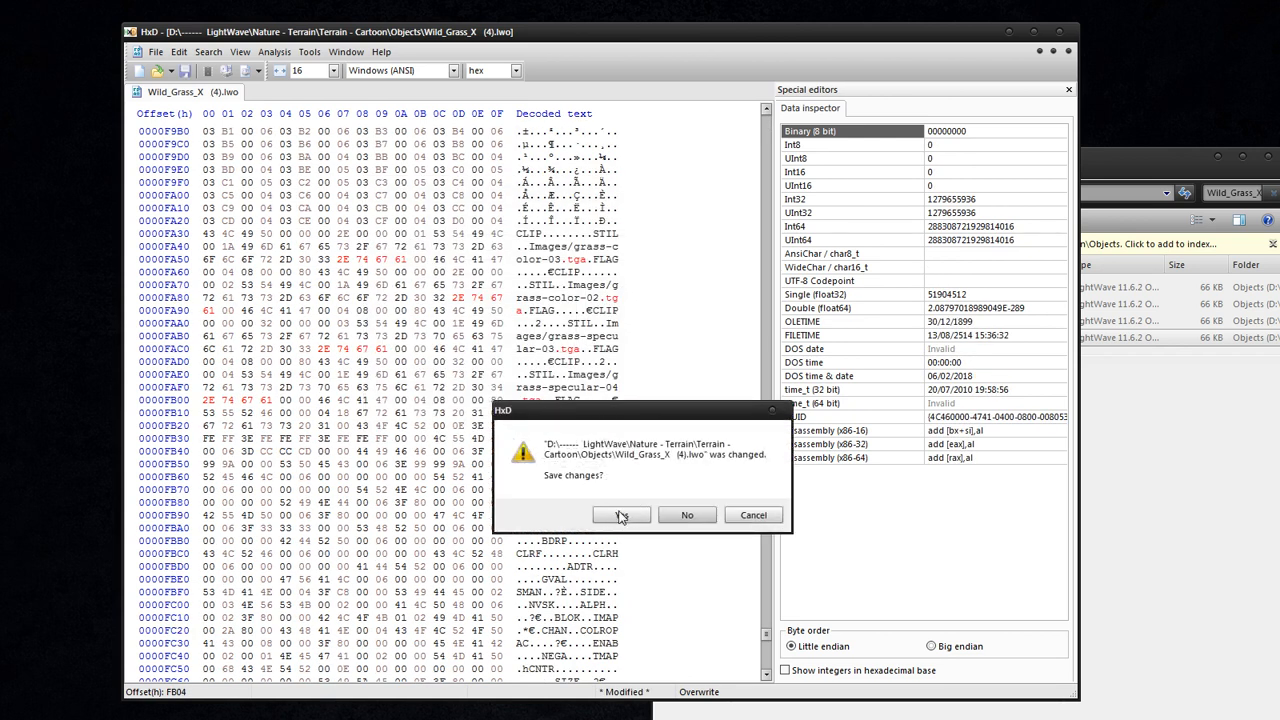
left_click(620, 514)
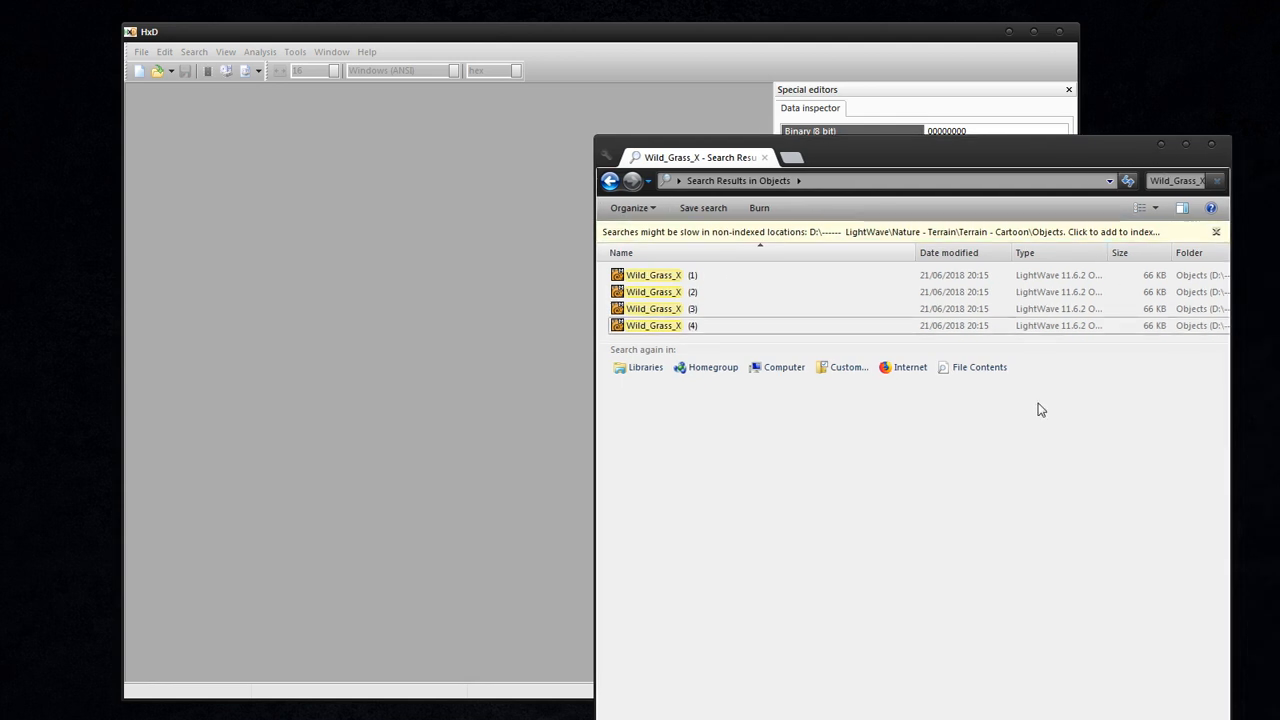
mouse_move(1164, 207)
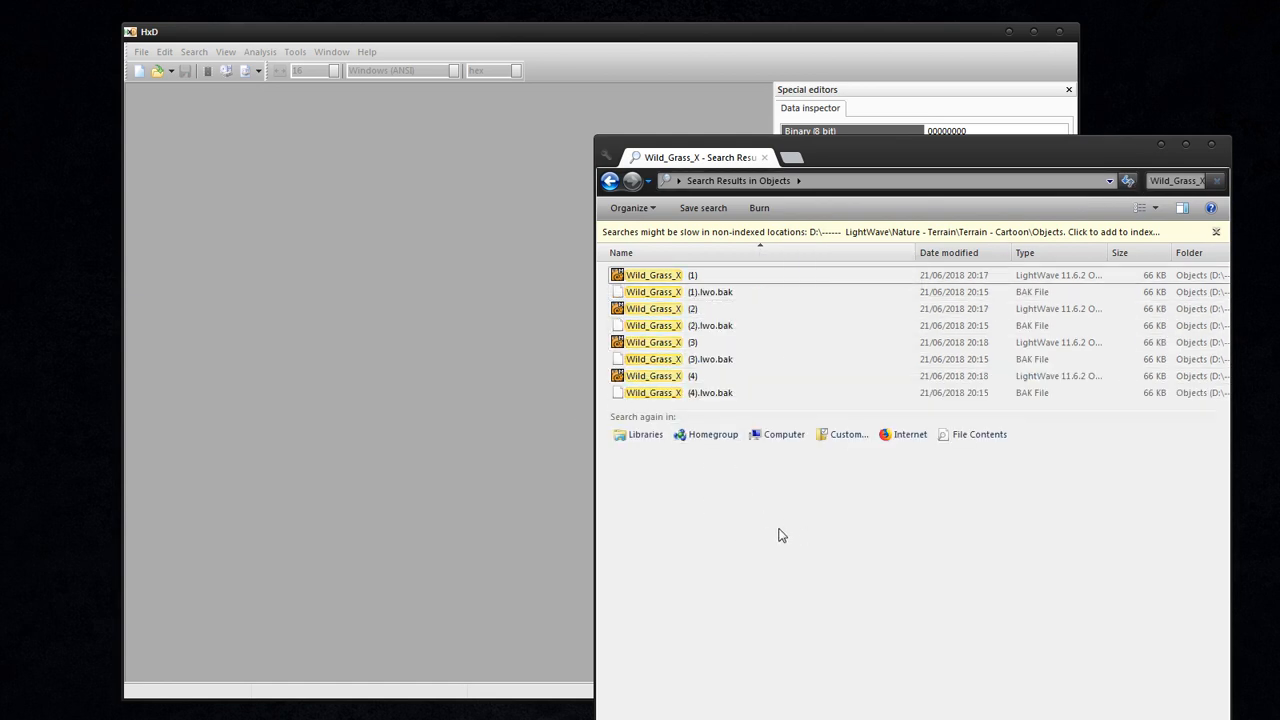
mouse_move(813, 547)
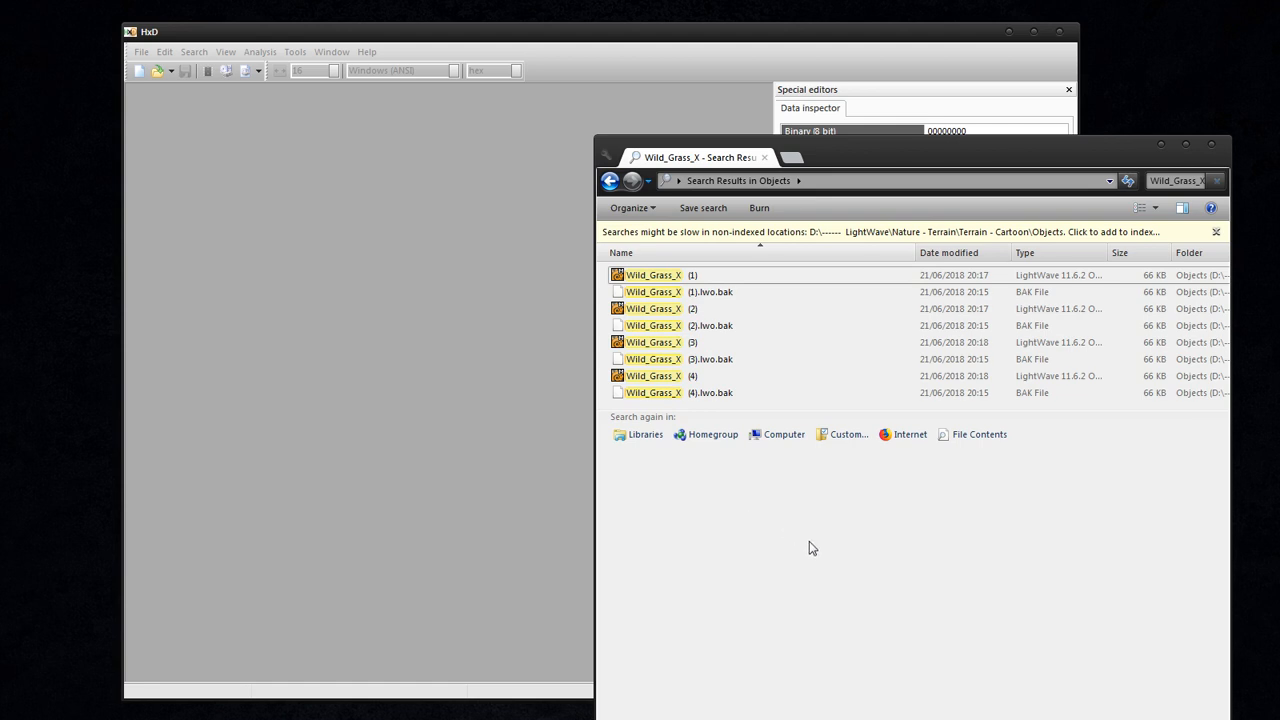